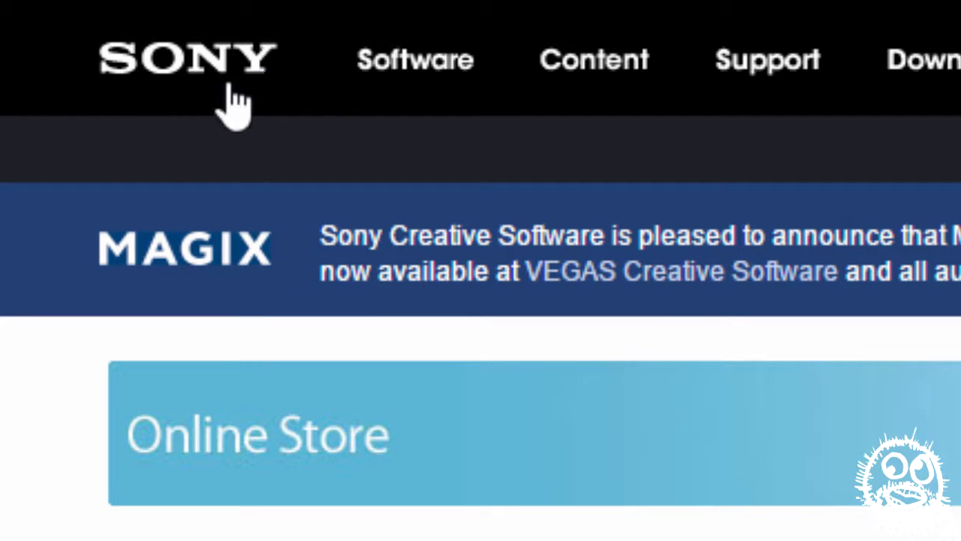
mouse_move(676, 232)
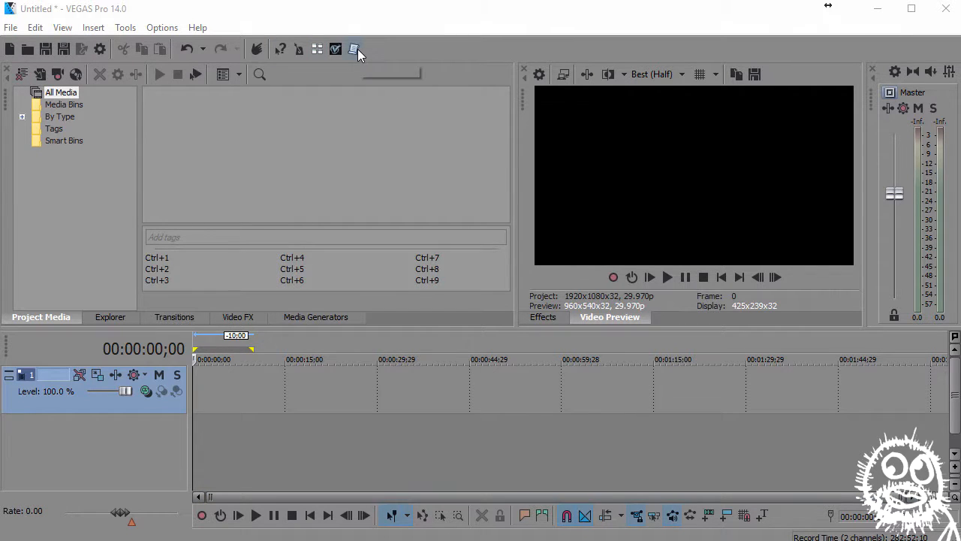
Bring up the Batch Render dialog listing the available output formats
left_click(354, 48)
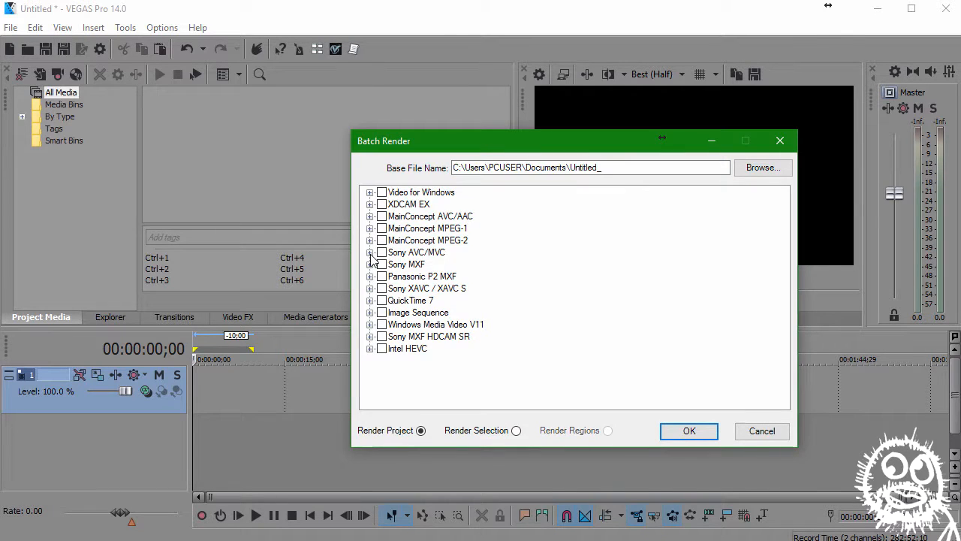
left_click(369, 252)
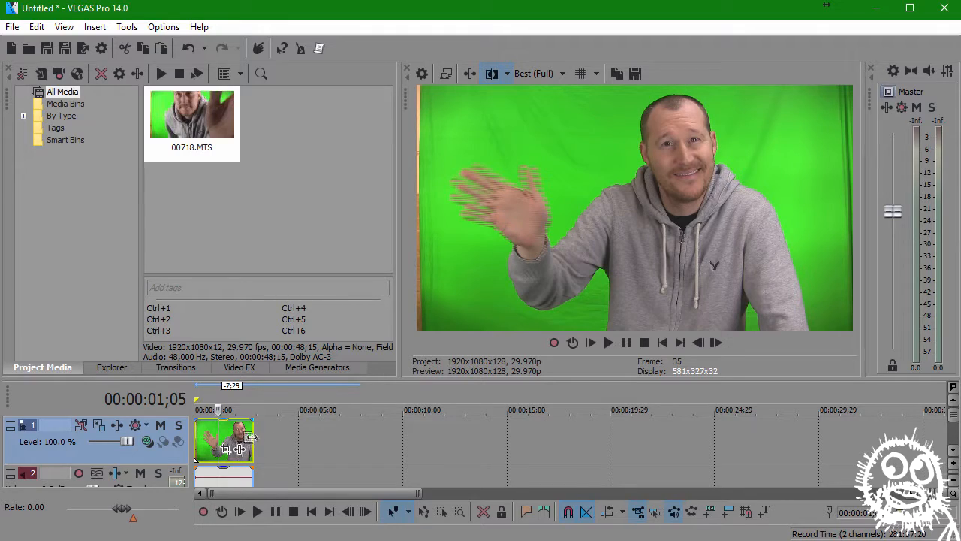
Set the 00718.MTS clip's media field order to Upper field first
right_click(225, 439)
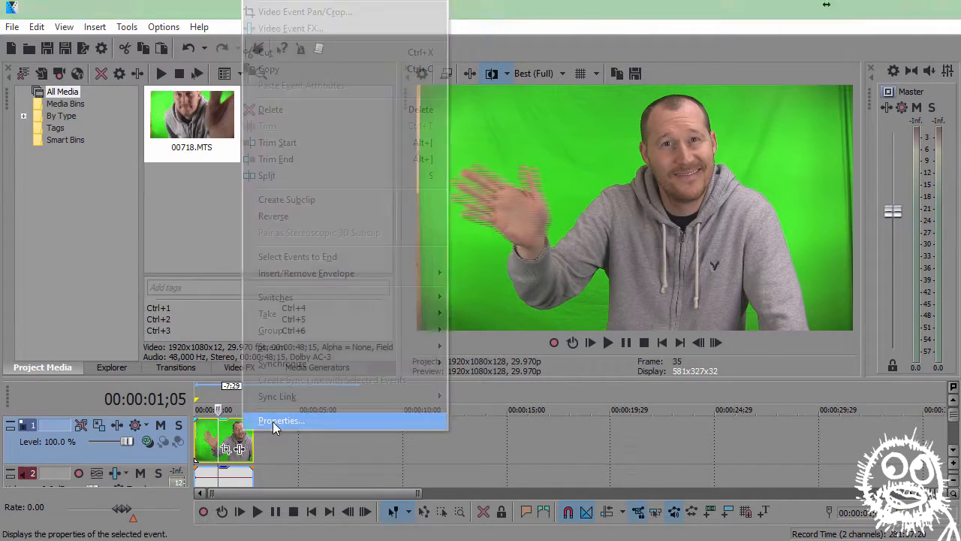
left_click(281, 421)
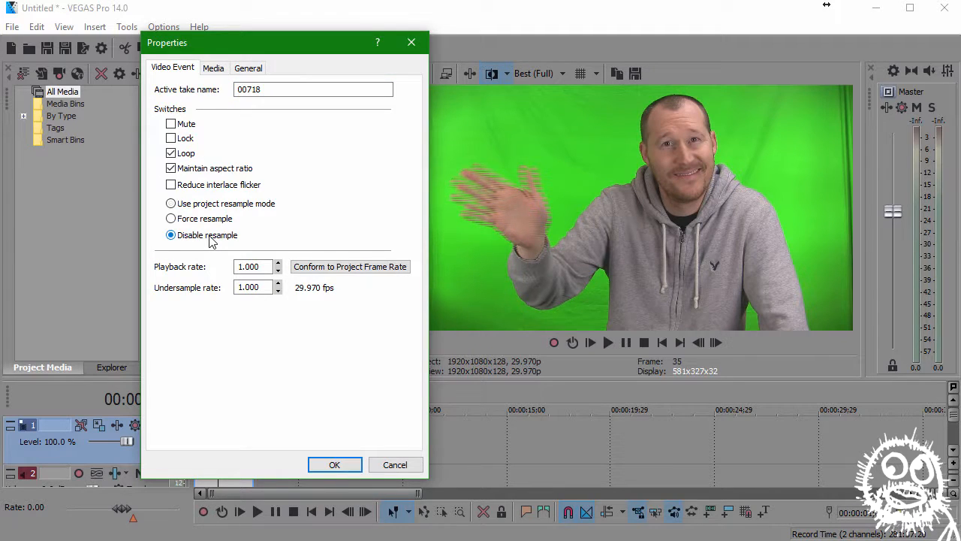
left_click(214, 67)
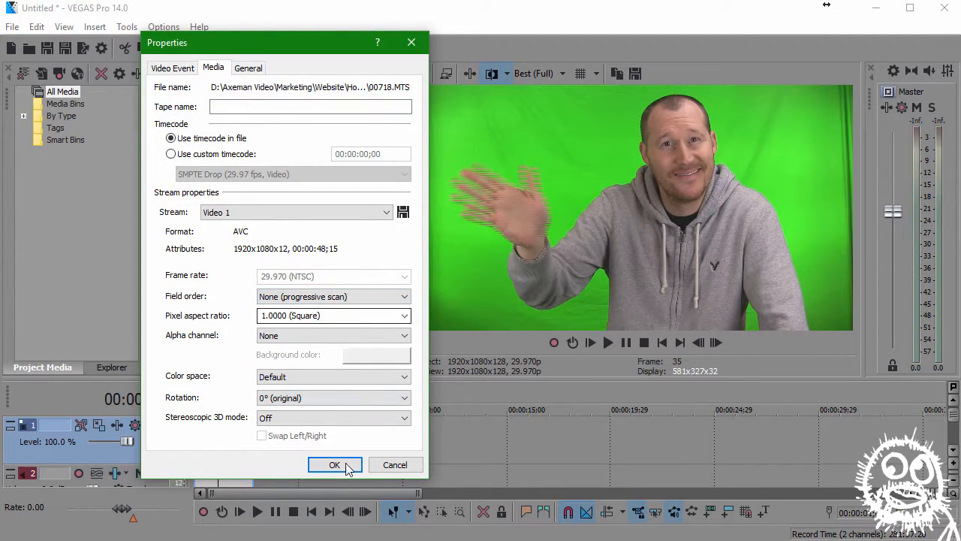
left_click(333, 464)
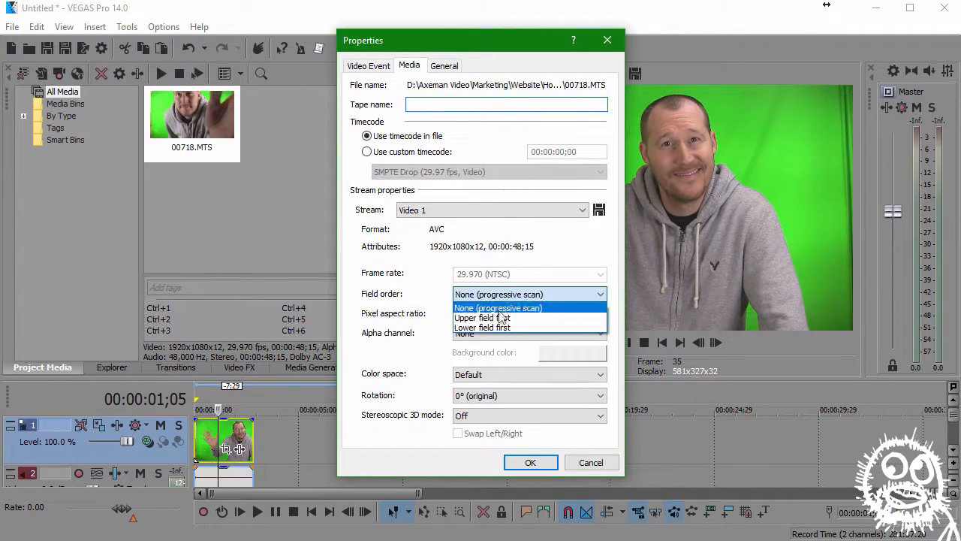
left_click(498, 318)
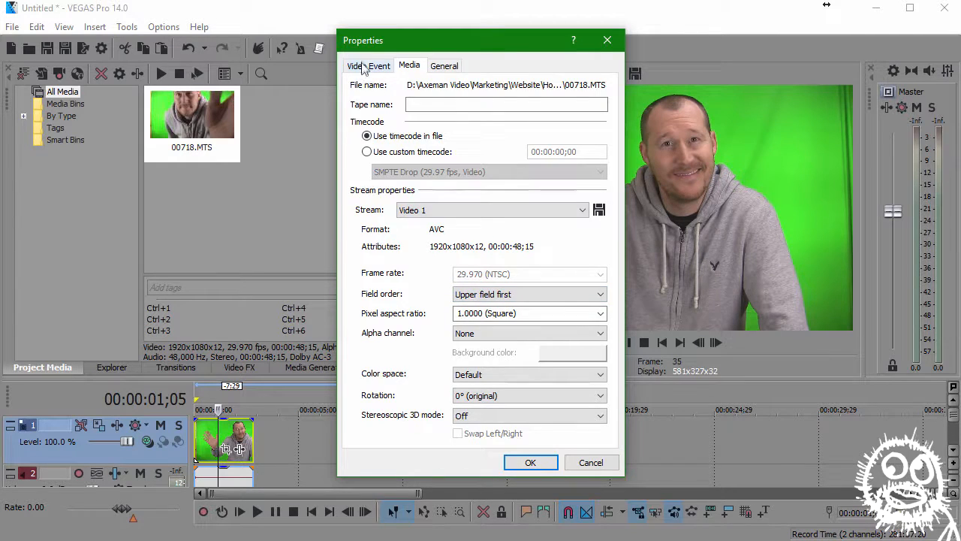
Make the clip's video event use the project resample mode and confirm
left_click(368, 66)
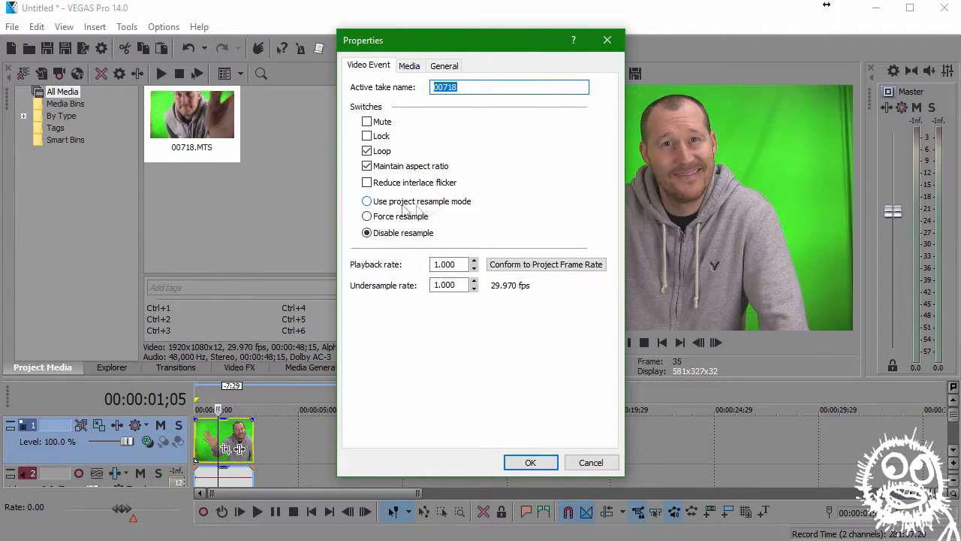
left_click(367, 201)
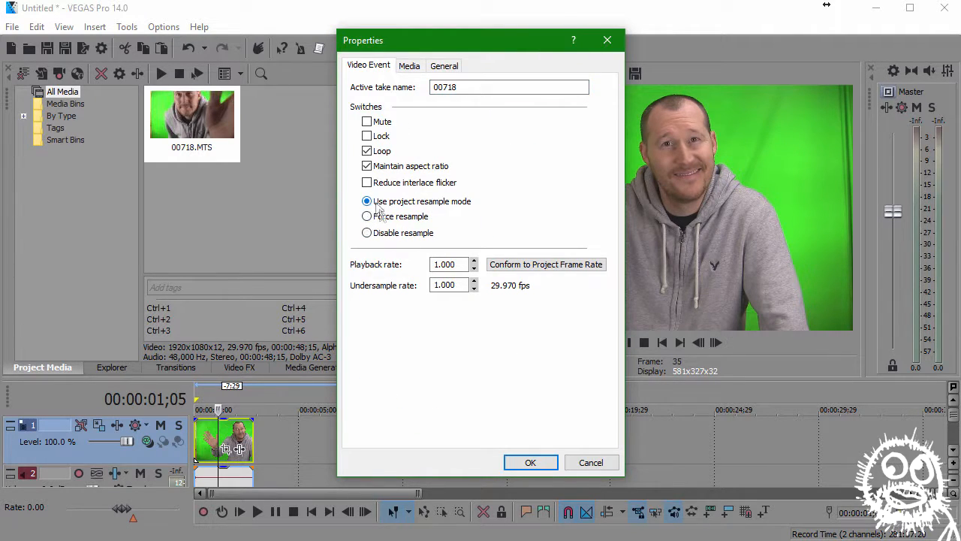
left_click(530, 462)
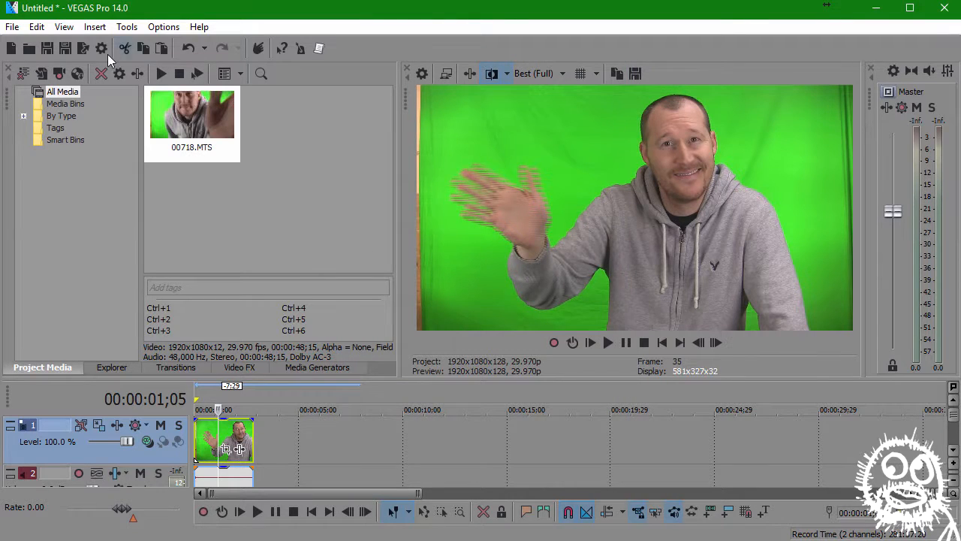
Set project deinterlacing to Interpolate fields with Smart resample and confirm
left_click(103, 48)
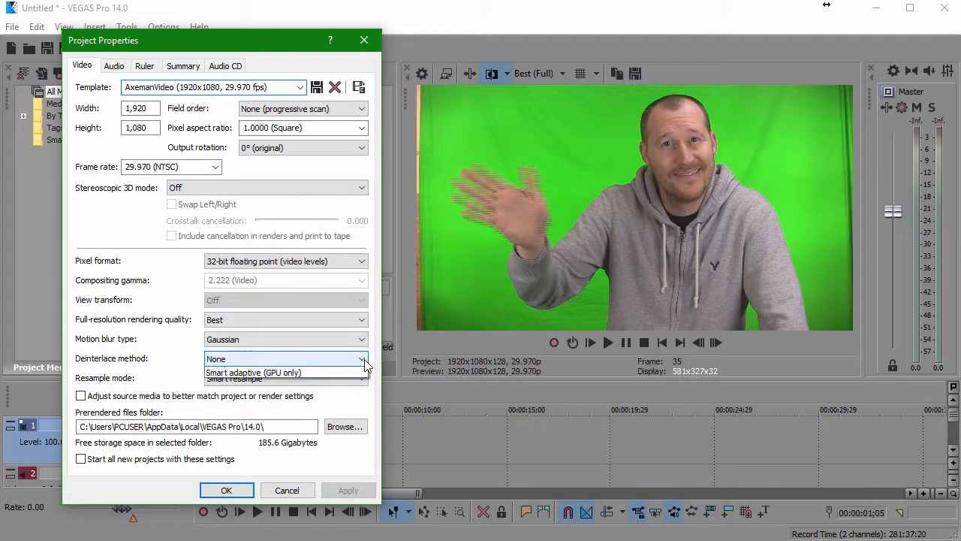
left_click(228, 357)
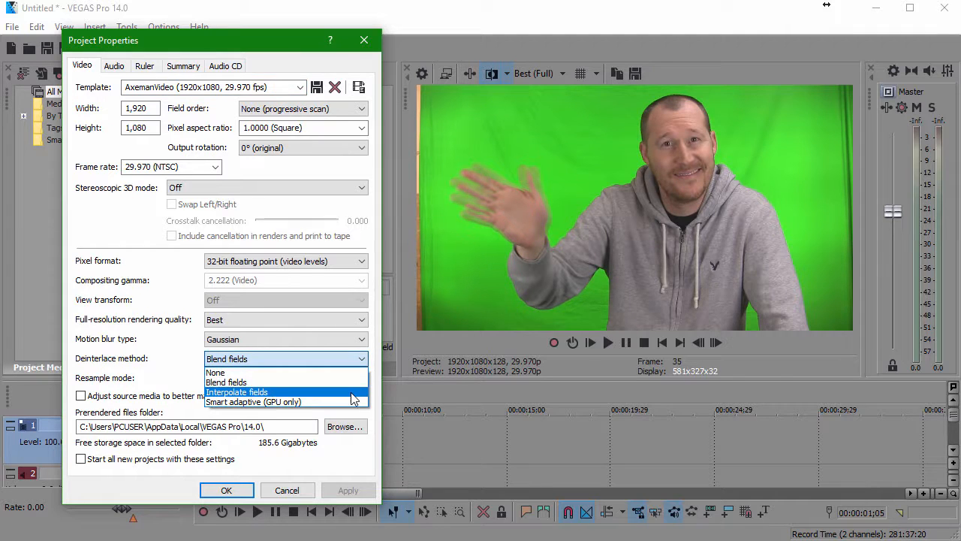
left_click(237, 390)
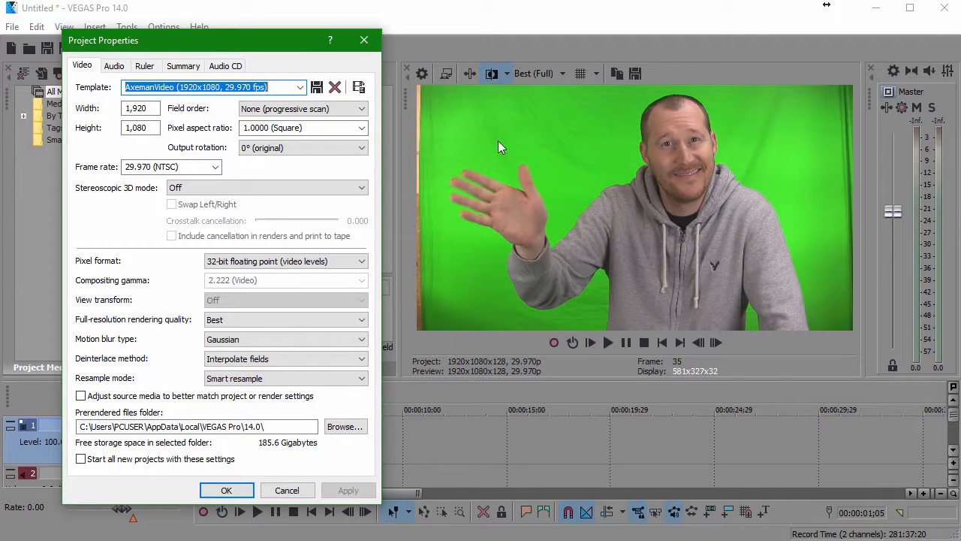
mouse_move(494, 345)
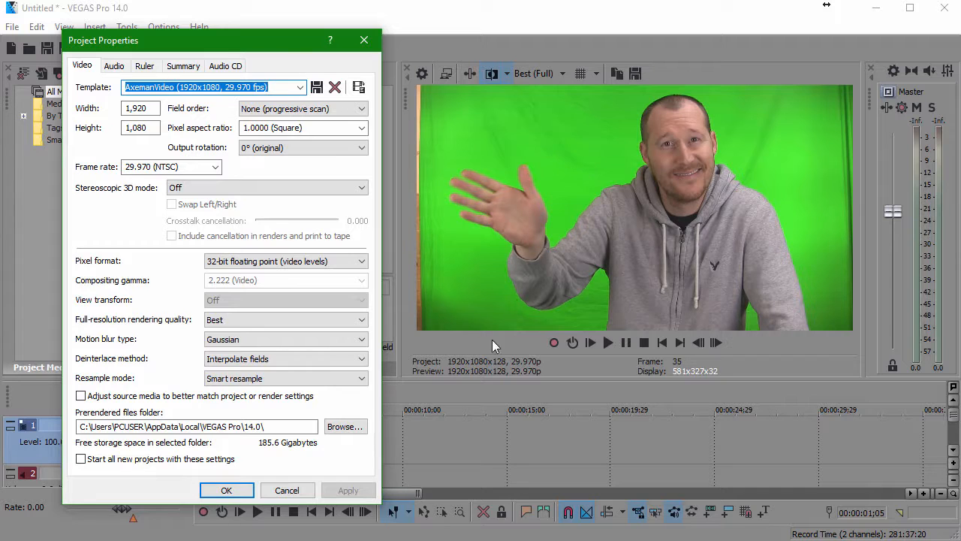
left_click(225, 489)
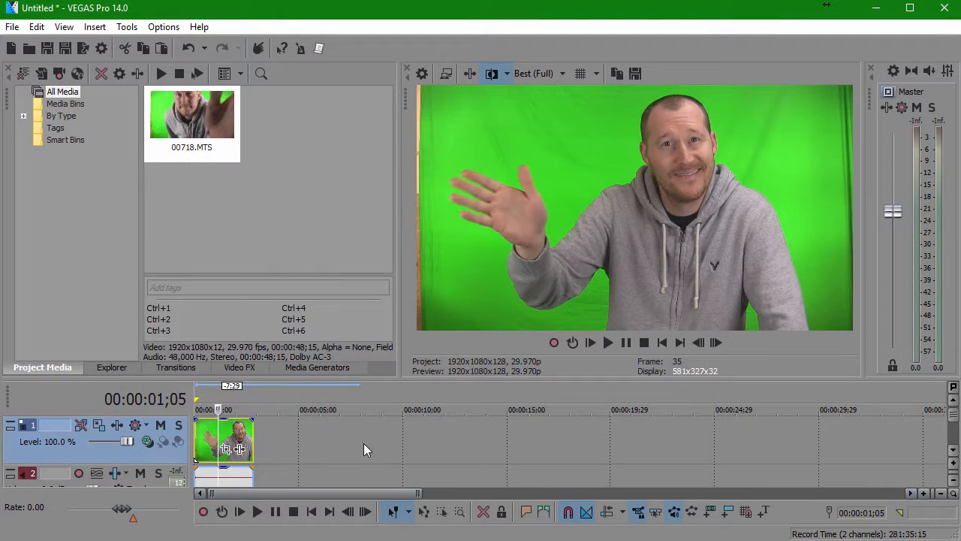